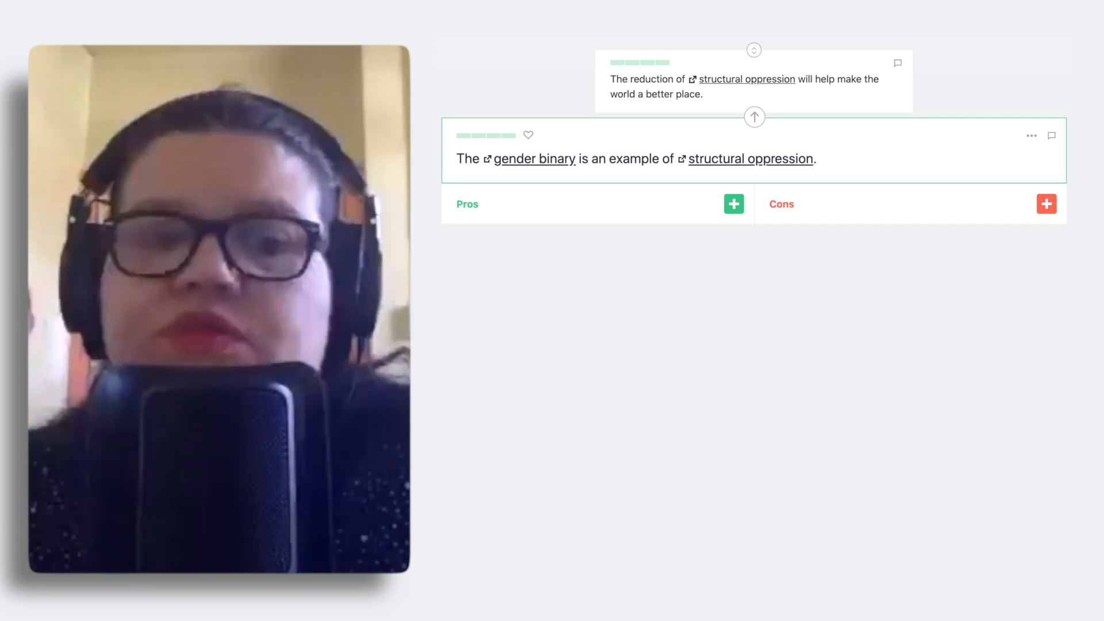
# Reveal the cons 'Humans are a sexually dimorphic species' and 'Gender identity is influenced by biological factors'.
pyautogui.click(1045, 203)
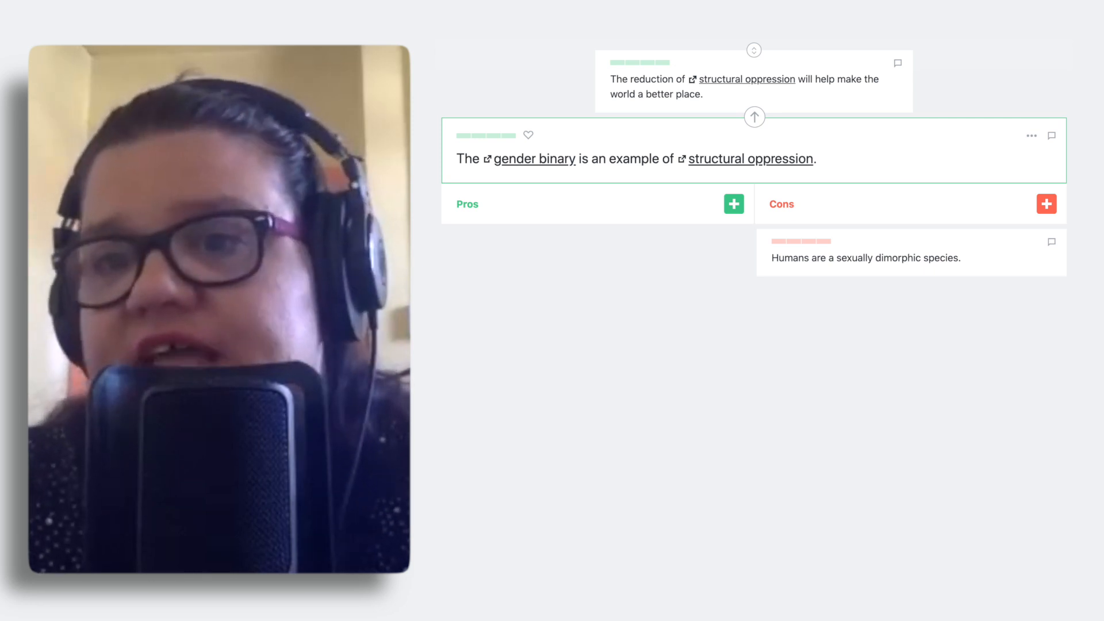
pyautogui.click(1046, 204)
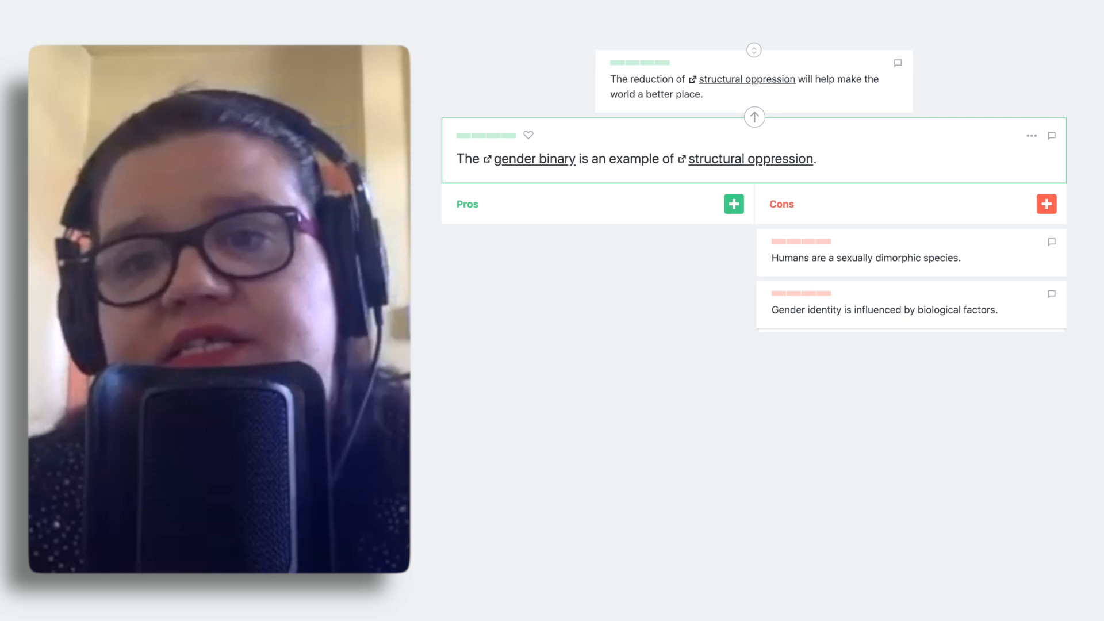